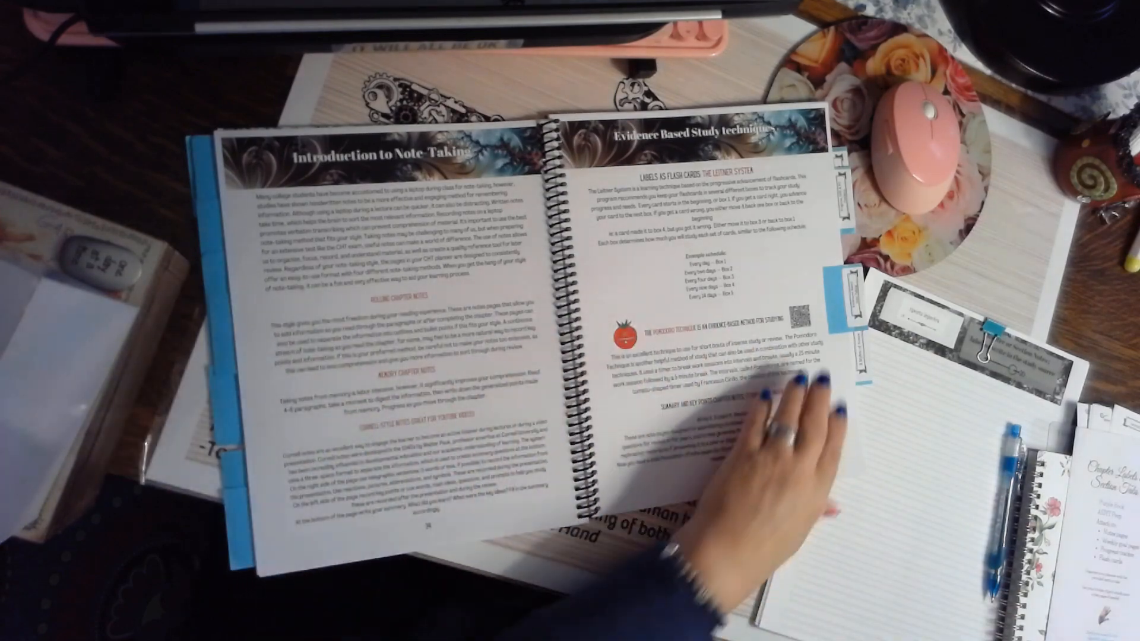
drag(727, 436, 291, 509)
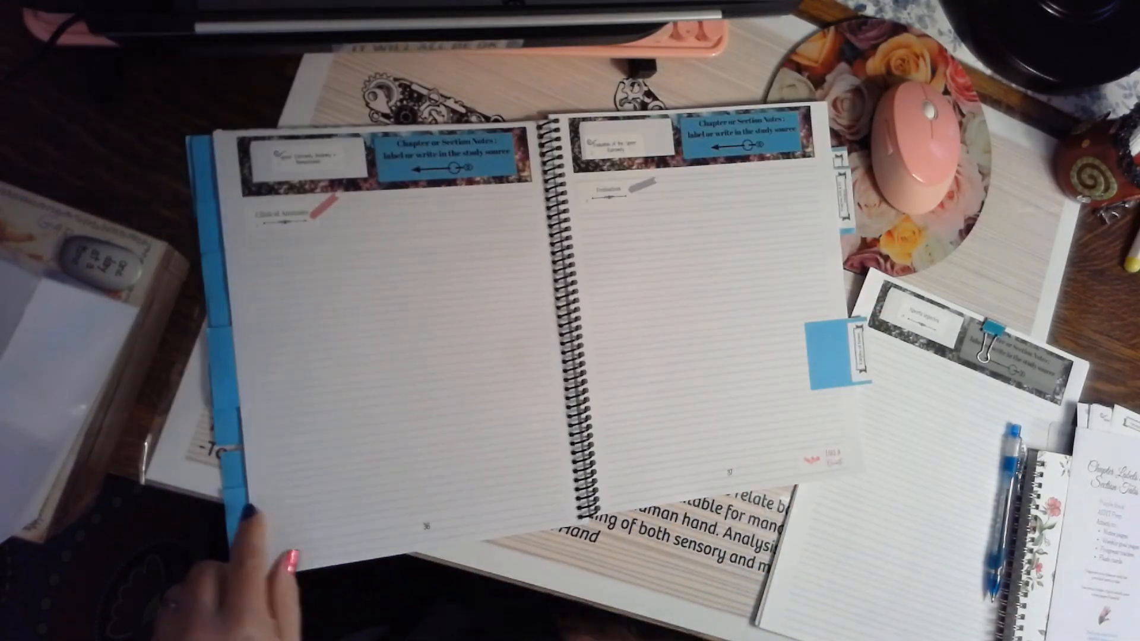